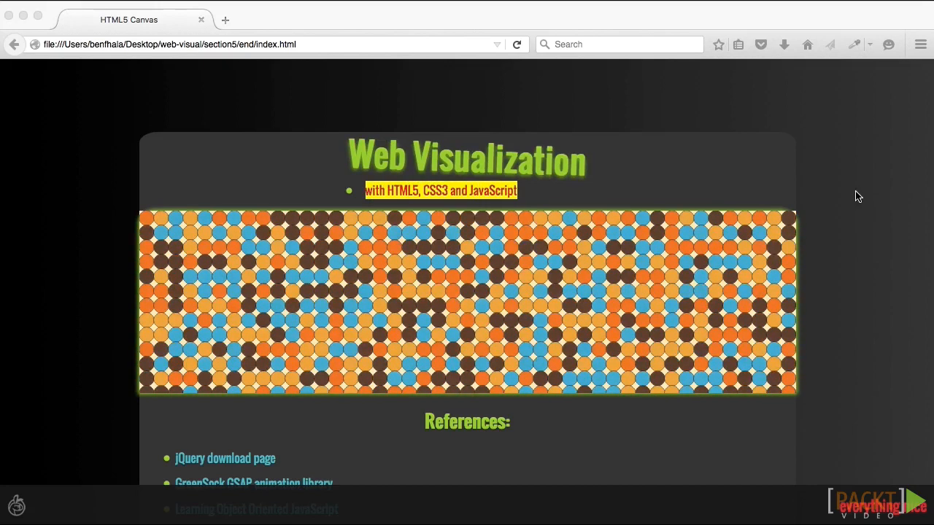
scroll(down, 3)
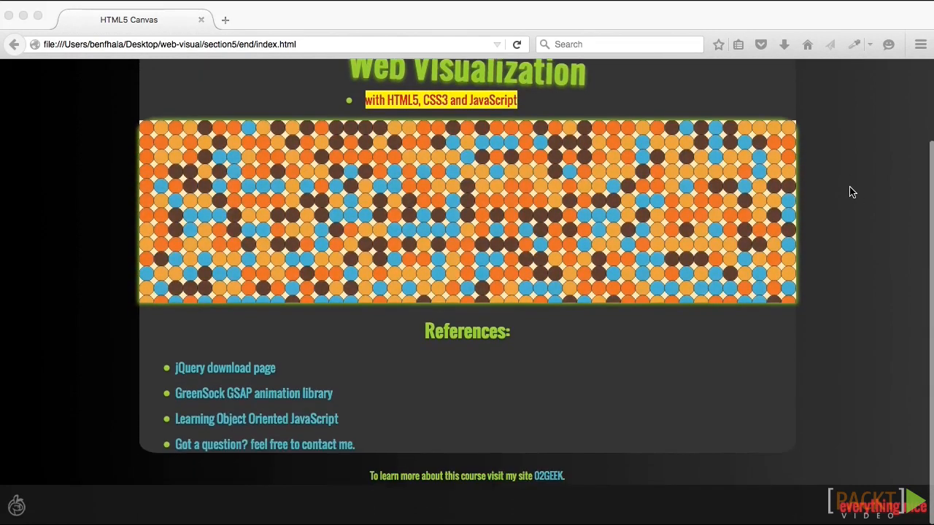
scroll(up, 3)
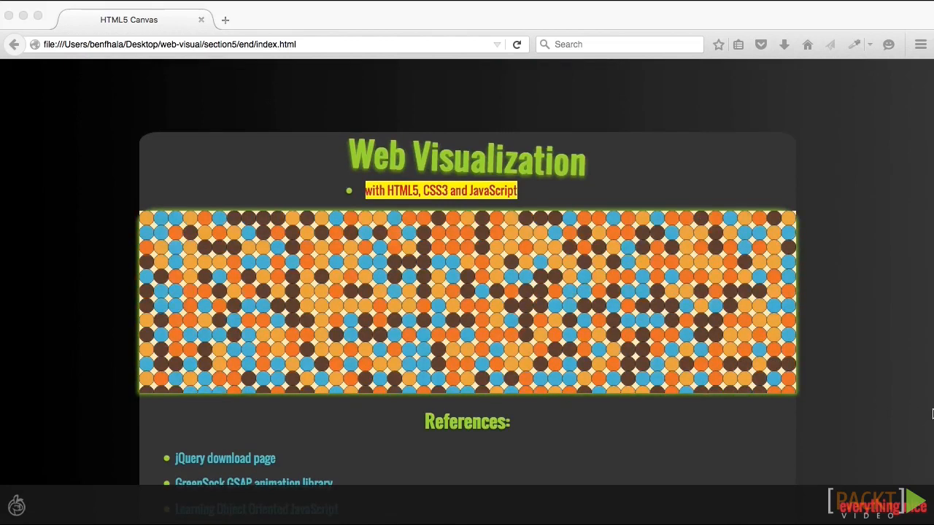